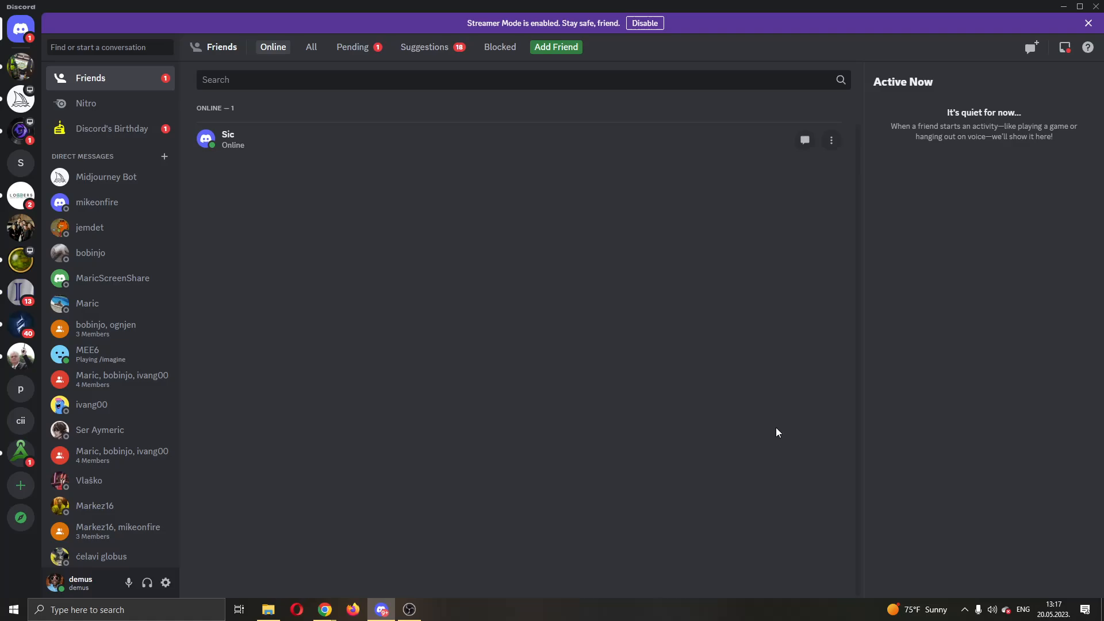
mouse_move(774, 423)
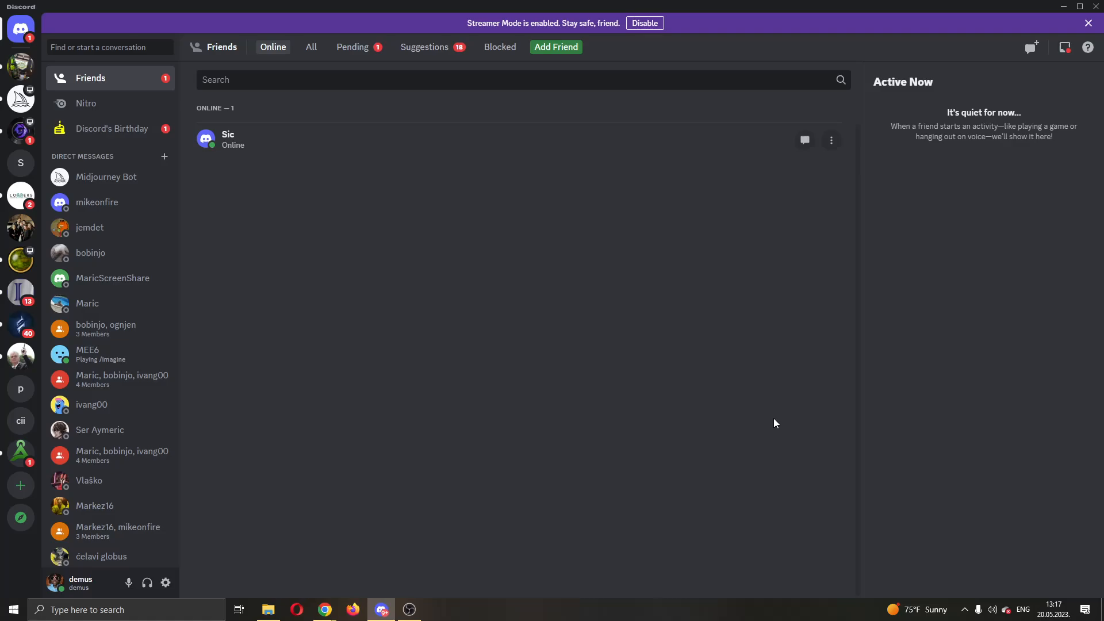
mouse_move(675, 378)
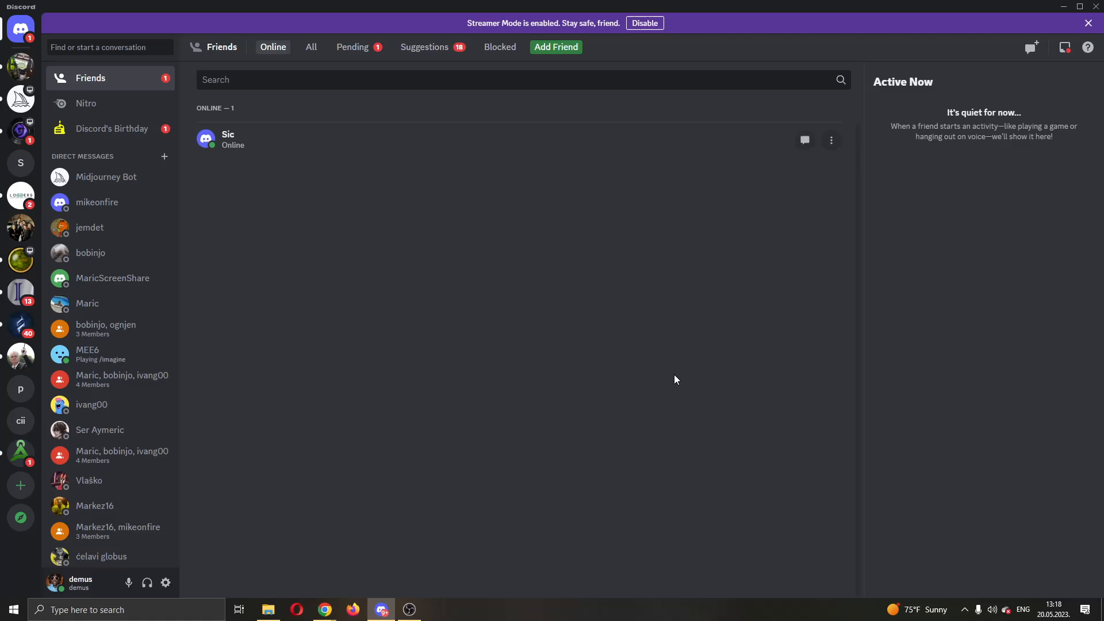
mouse_move(283, 20)
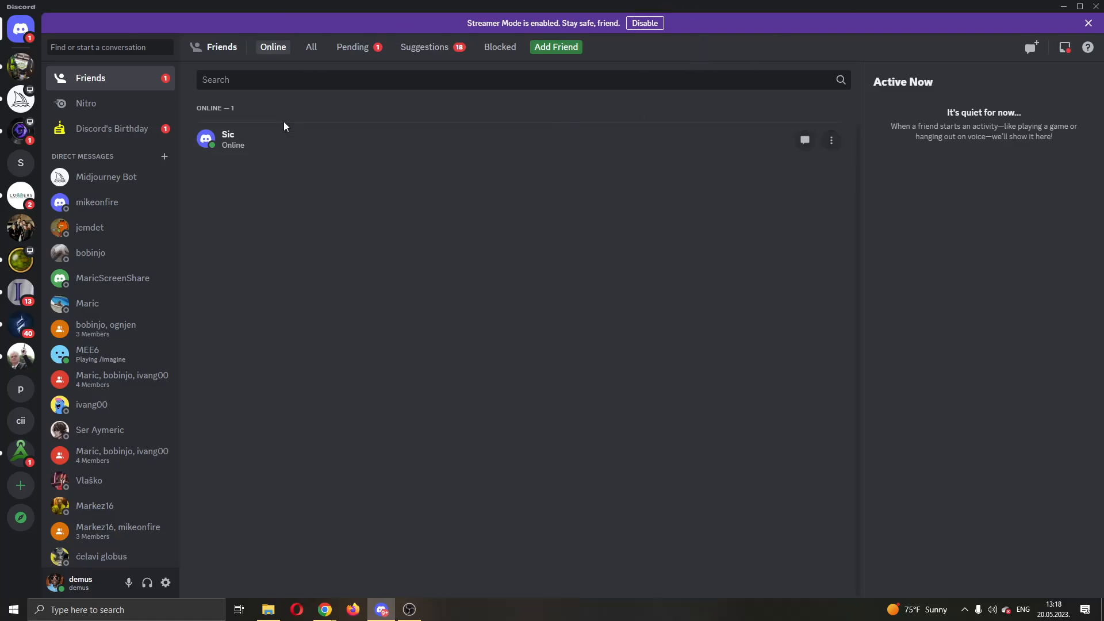
mouse_move(524, 404)
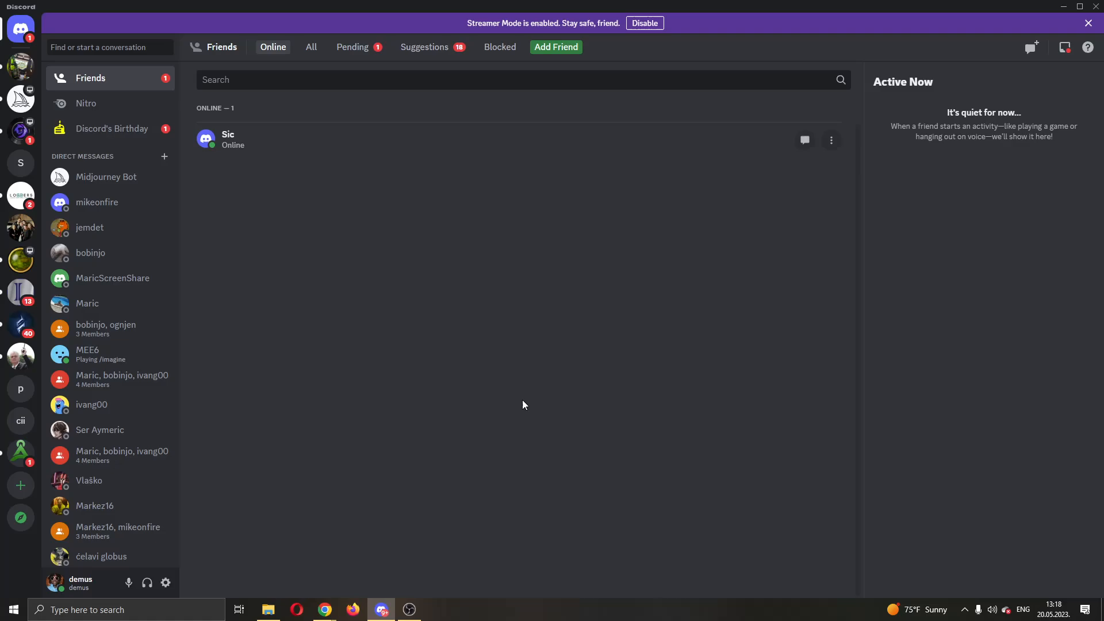
mouse_move(380, 140)
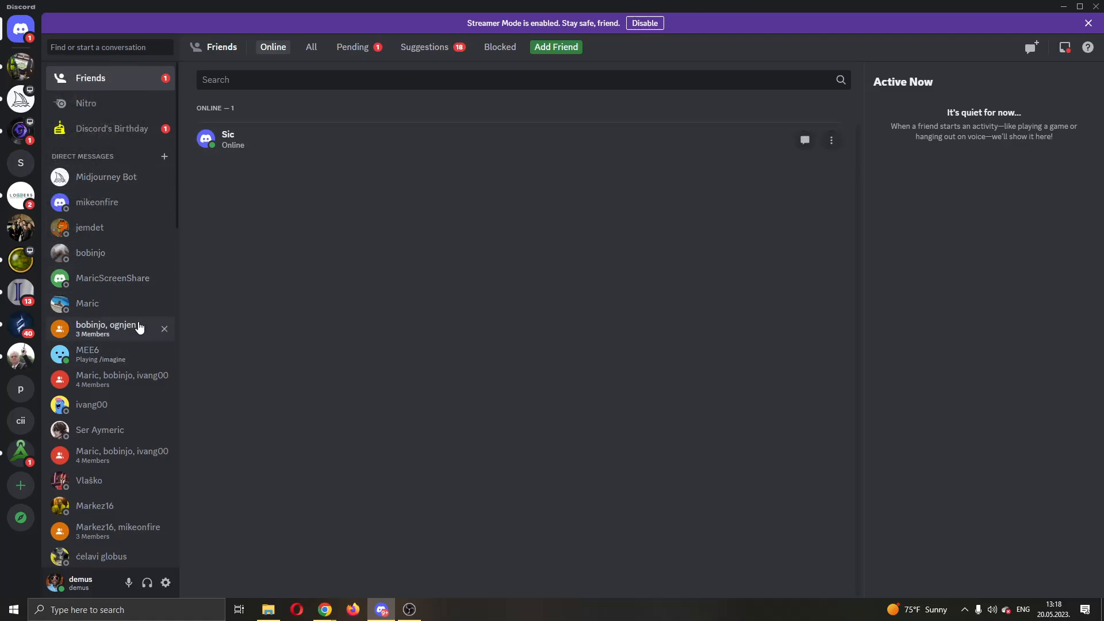
mouse_move(165, 583)
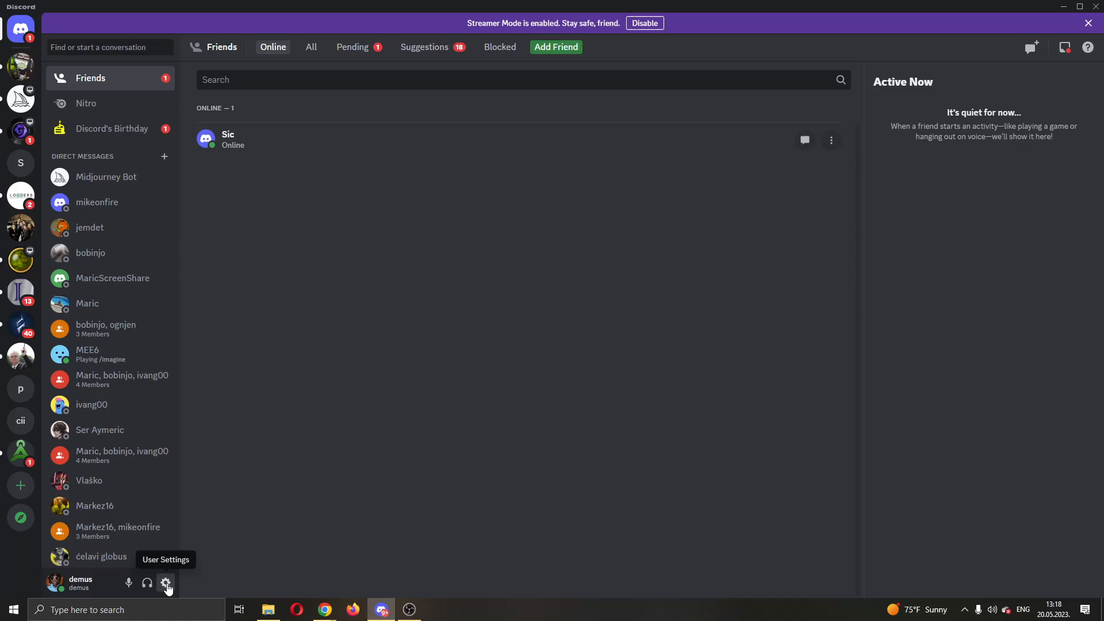
mouse_move(257, 541)
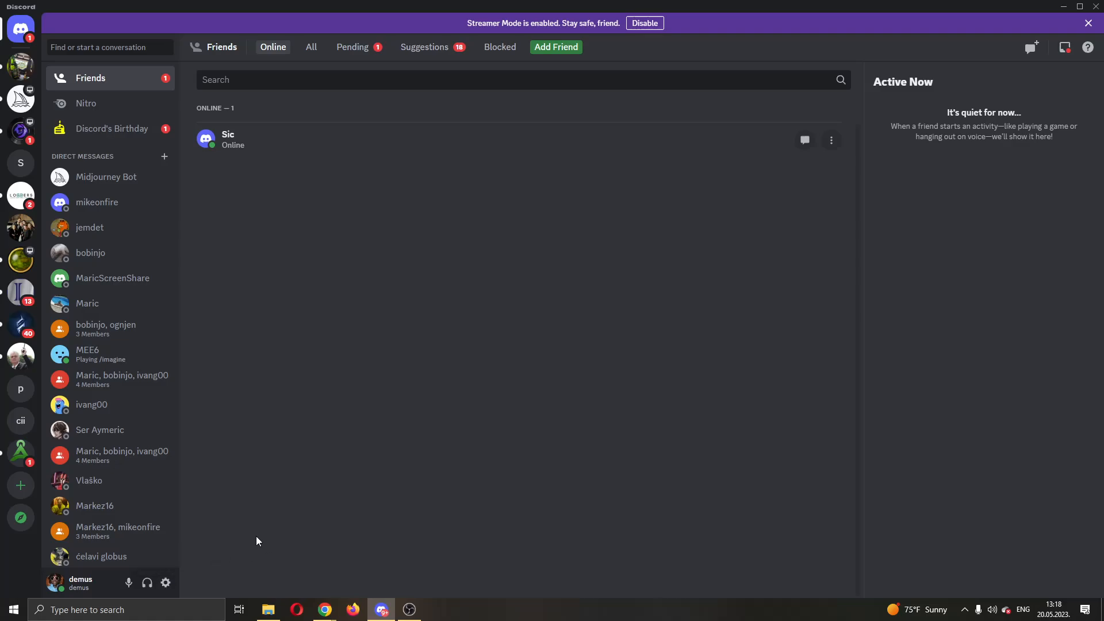
mouse_move(233, 561)
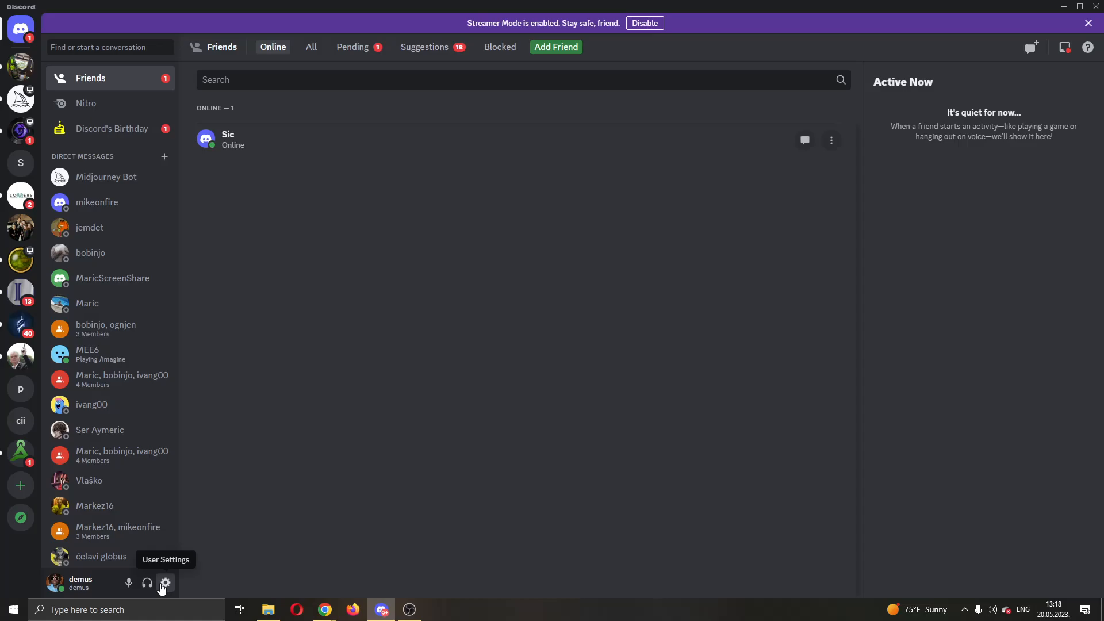
mouse_move(167, 587)
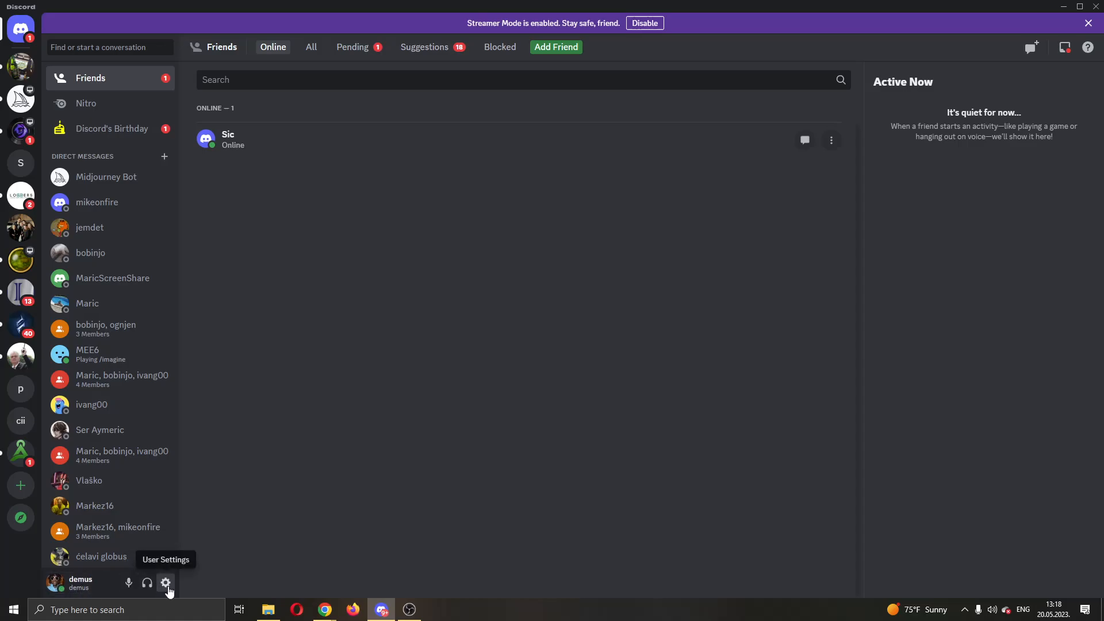
Open Discord user settings from the gear beside the username, landing on the account page.
left_click(165, 584)
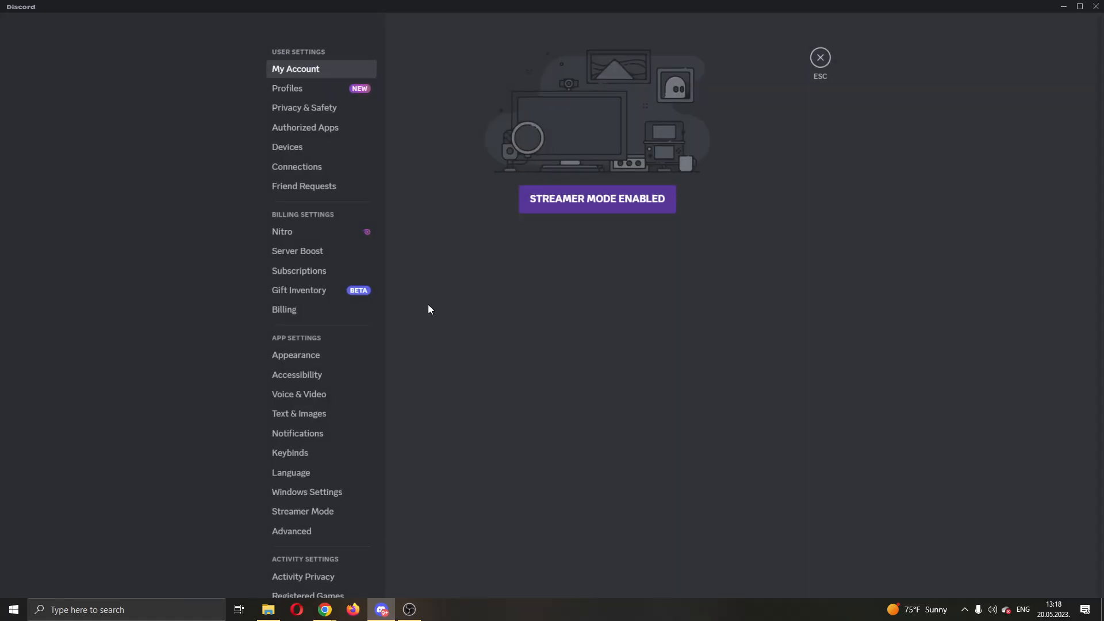
mouse_move(509, 303)
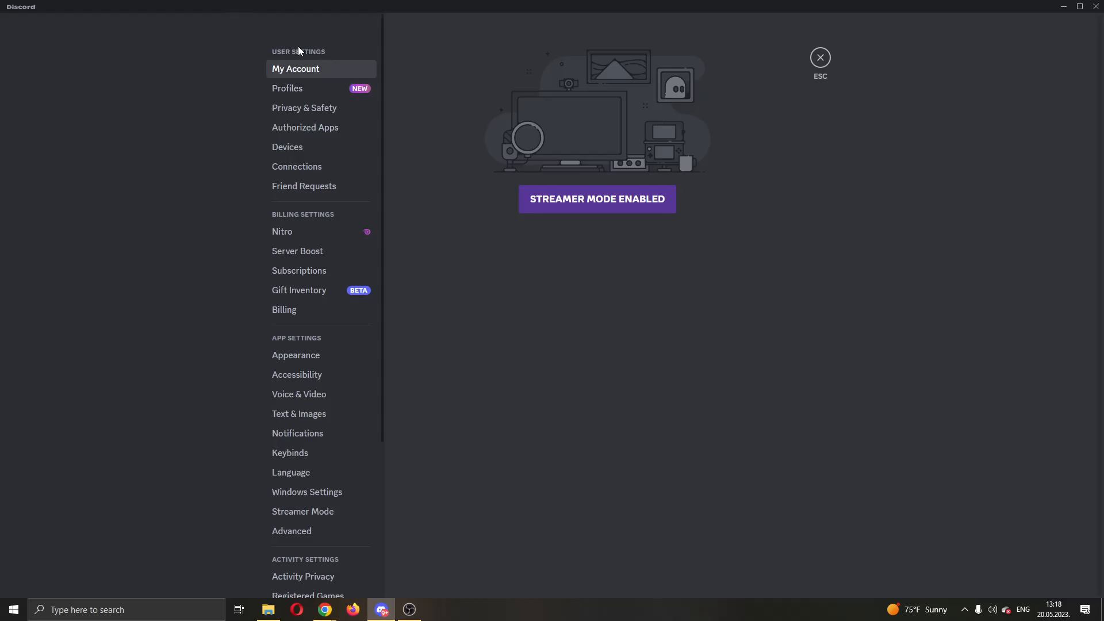
mouse_move(296, 338)
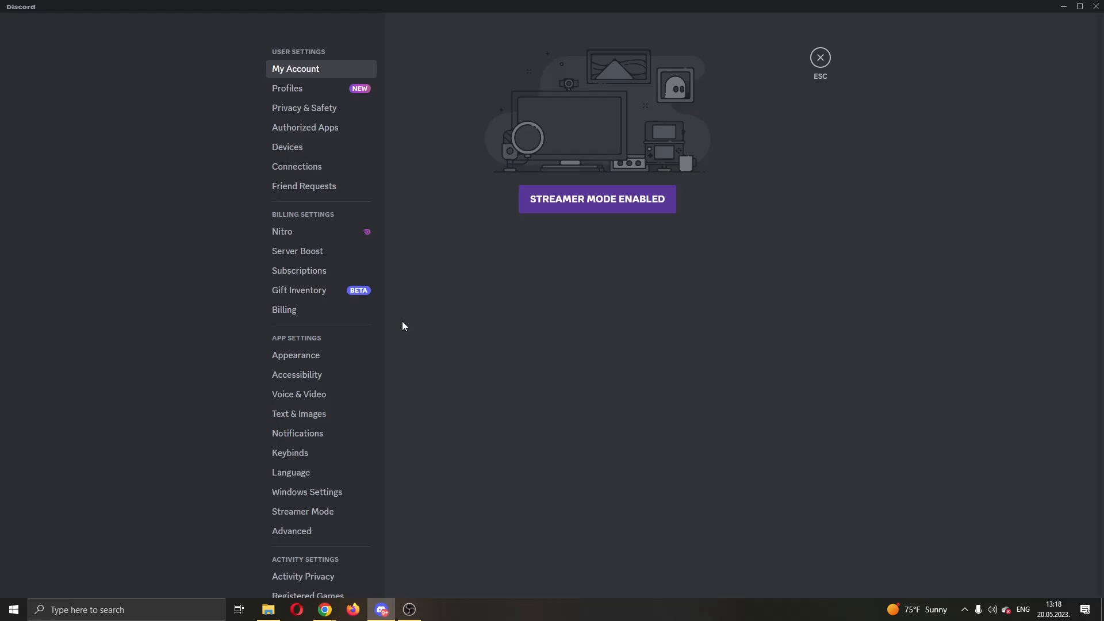
mouse_move(298, 394)
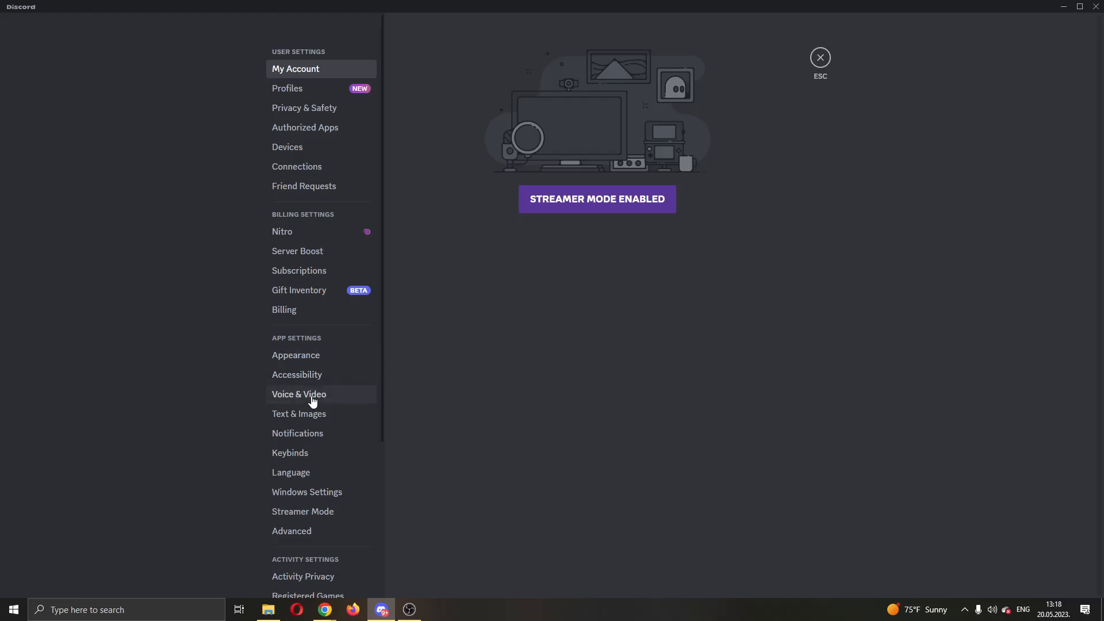
Go to Voice & Video and scroll to the enabled Quality of Service High Packet Priority option.
left_click(299, 393)
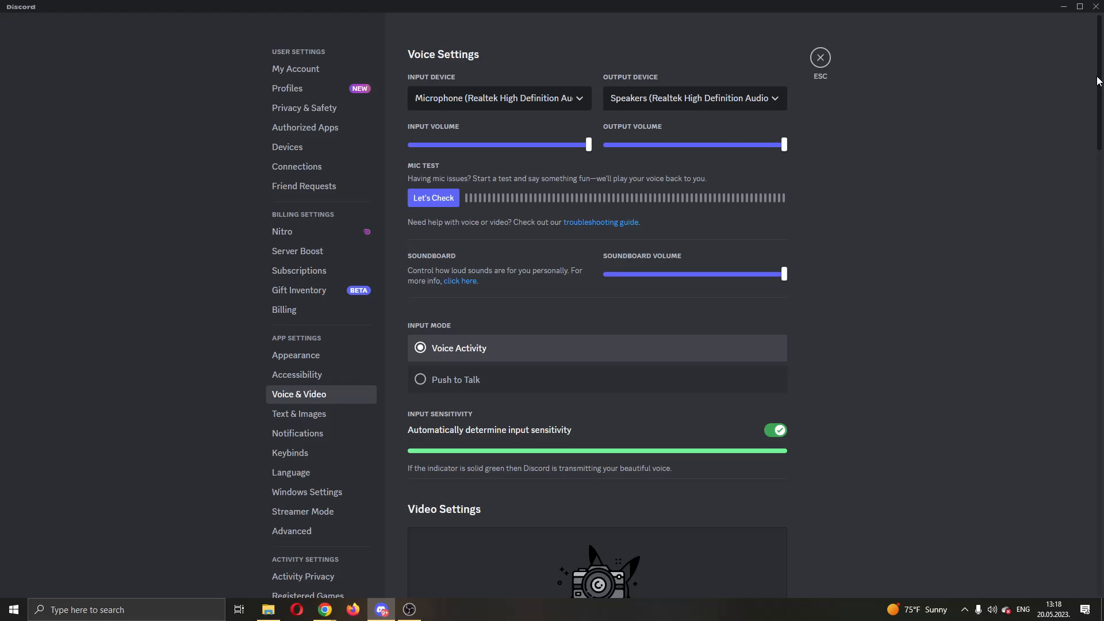
scroll("down", 3)
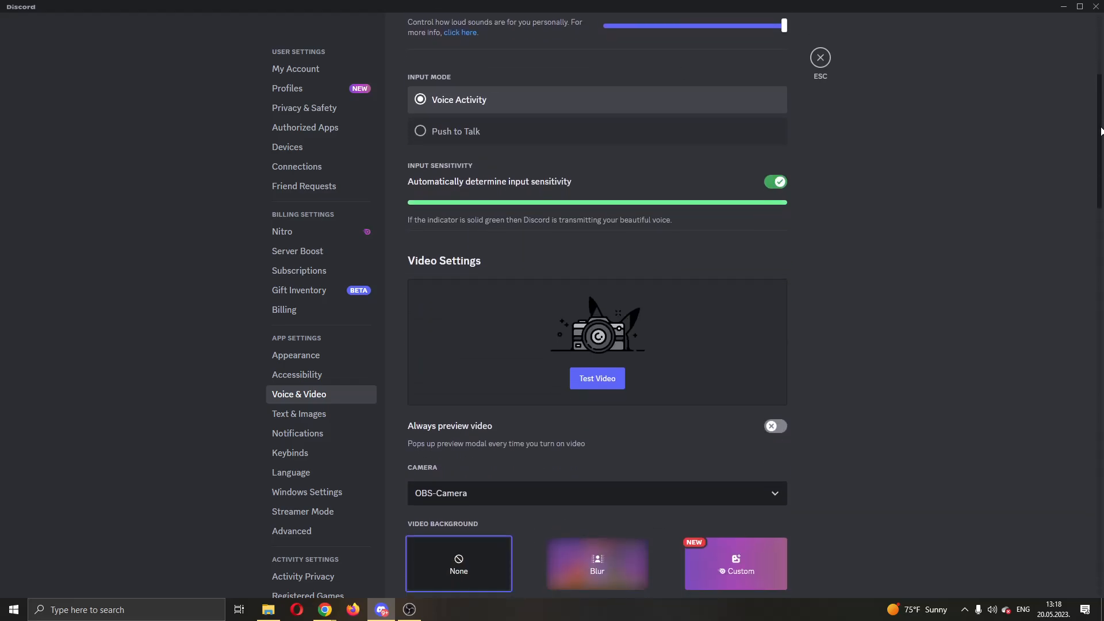
scroll("down", 3)
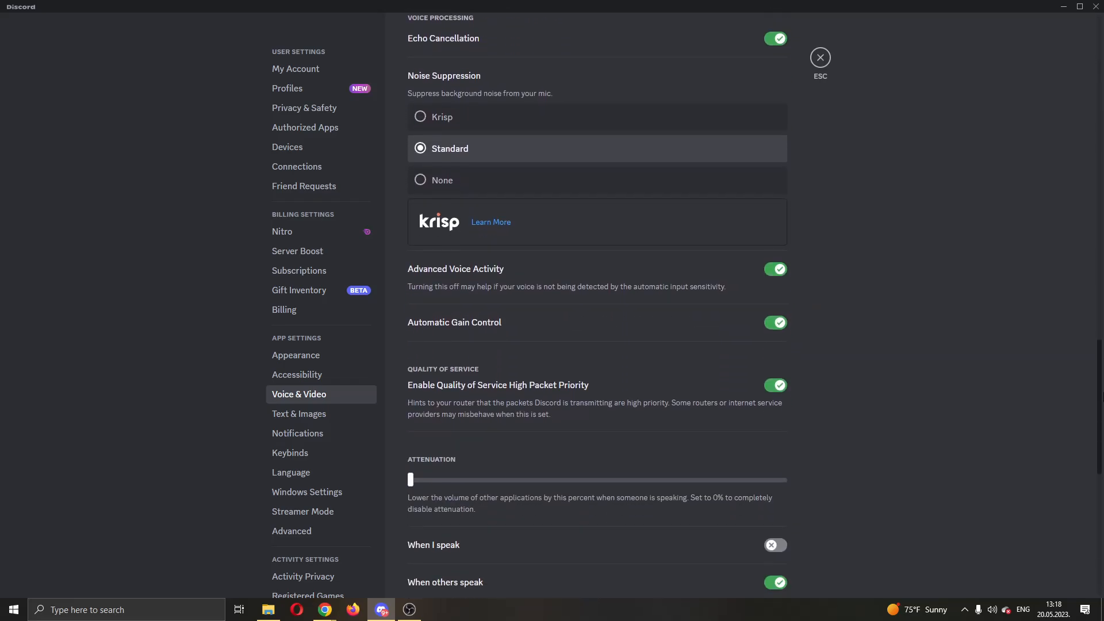
scroll("down", 3)
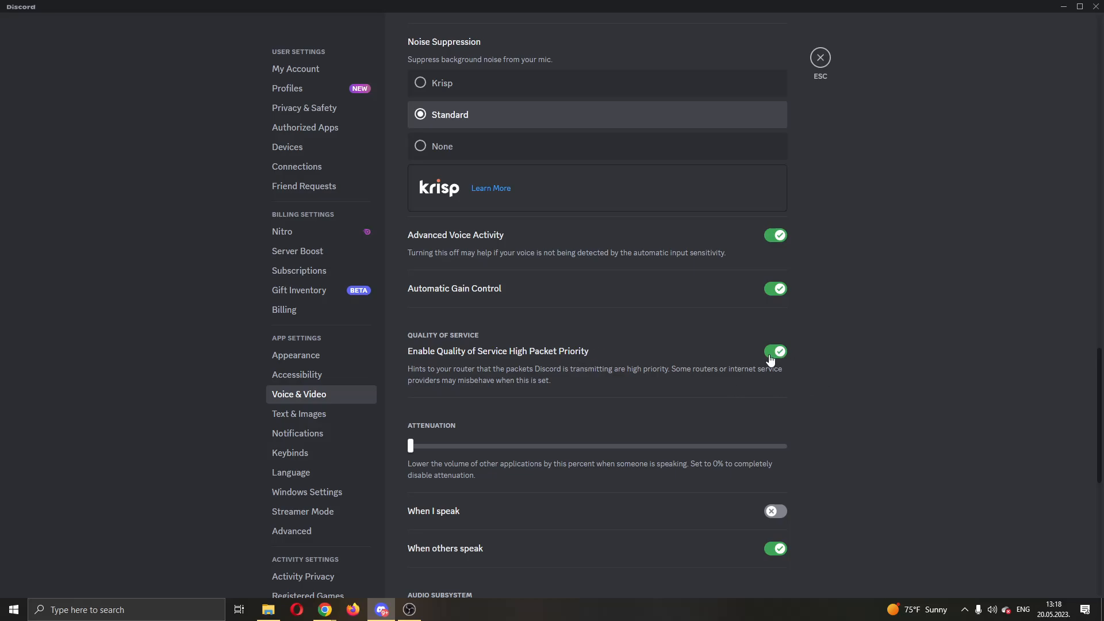
mouse_move(781, 354)
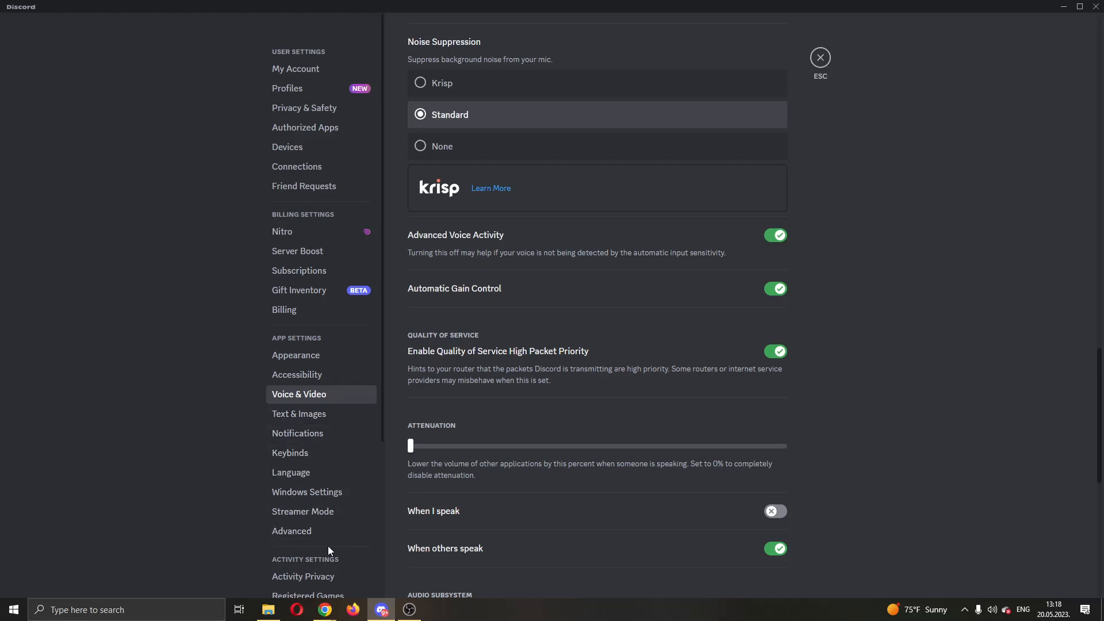
mouse_move(292, 531)
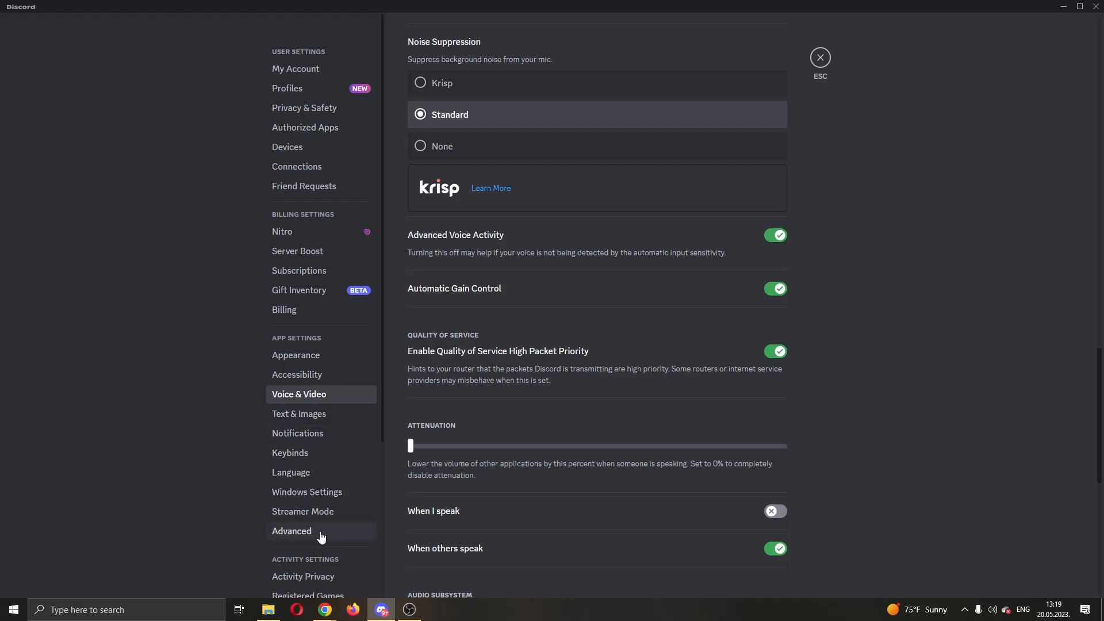
Switch to the Advanced page, where Hardware Acceleration shows as on.
left_click(292, 530)
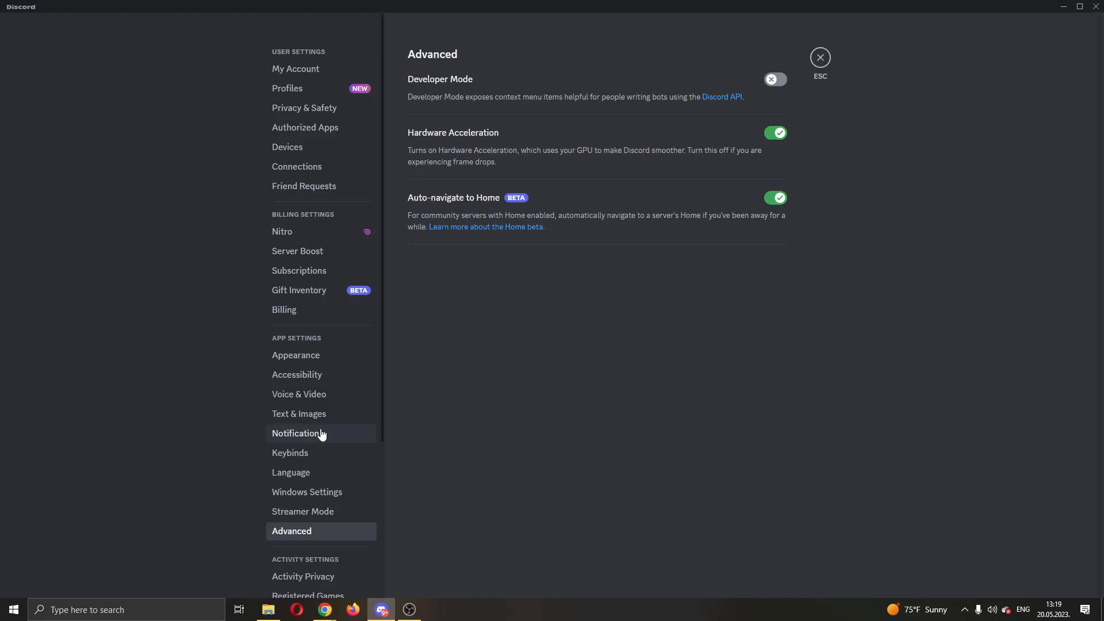
mouse_move(607, 237)
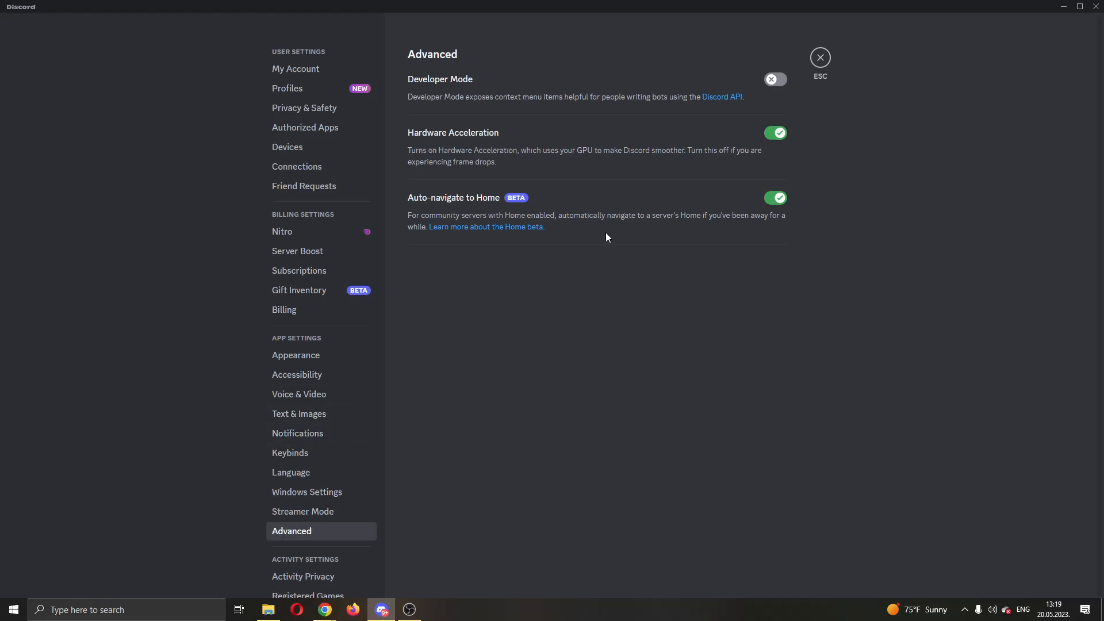
mouse_move(687, 149)
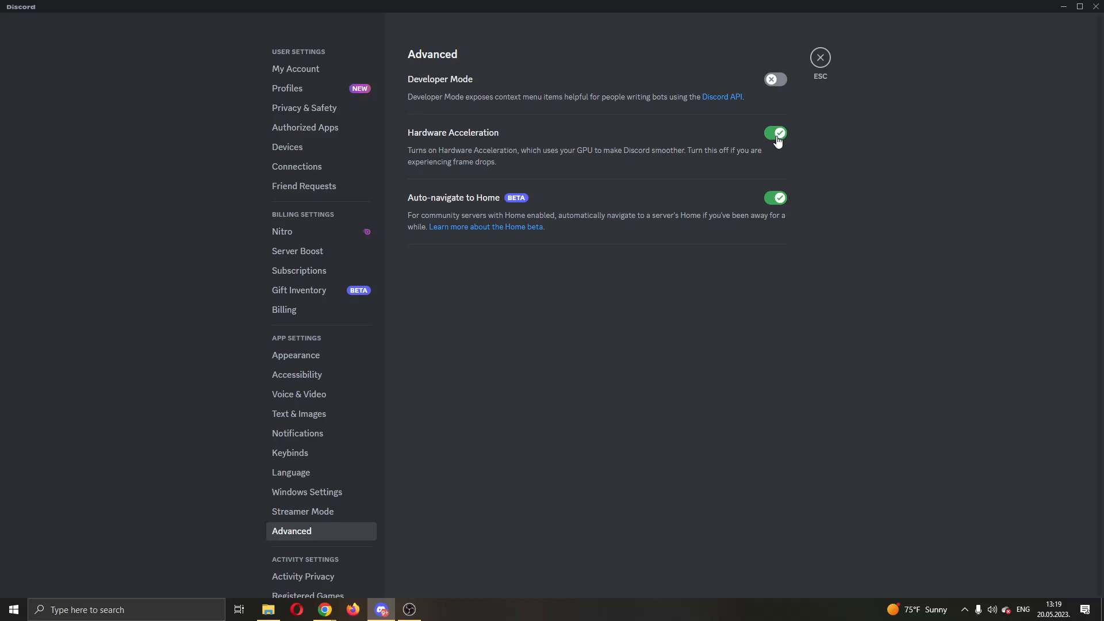
mouse_move(798, 169)
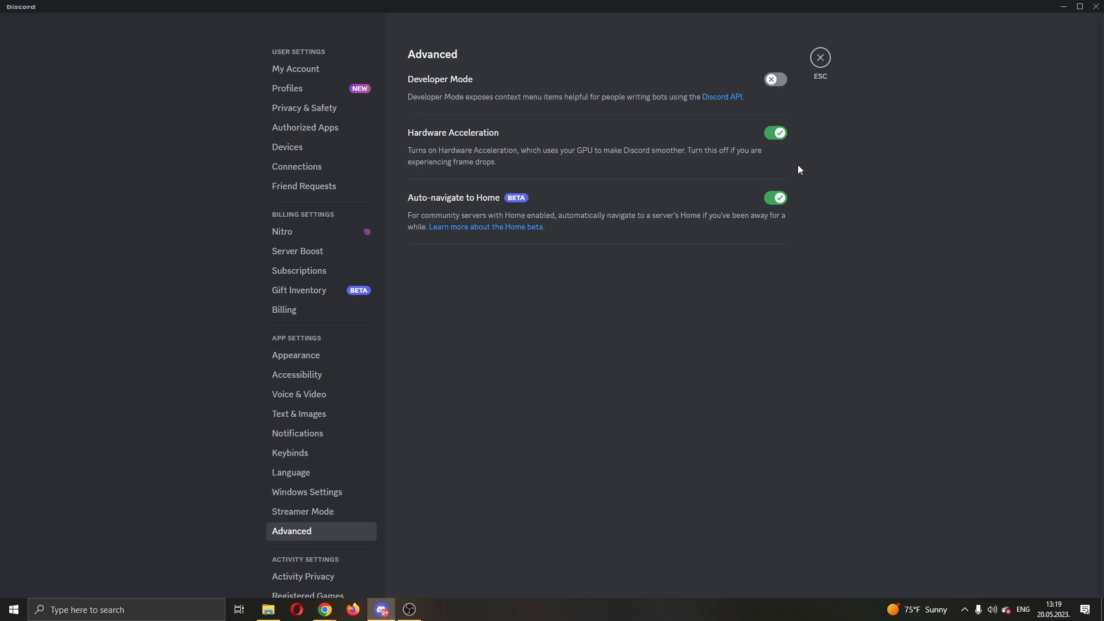
mouse_move(821, 73)
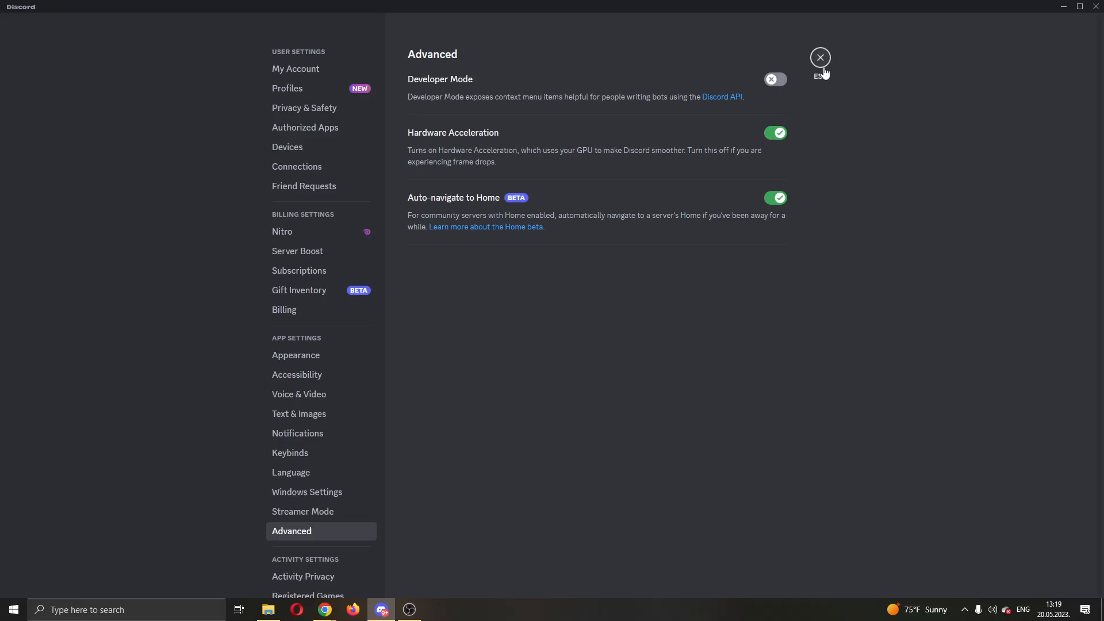
Close settings via the ESC button and return to the Friends page.
left_click(820, 57)
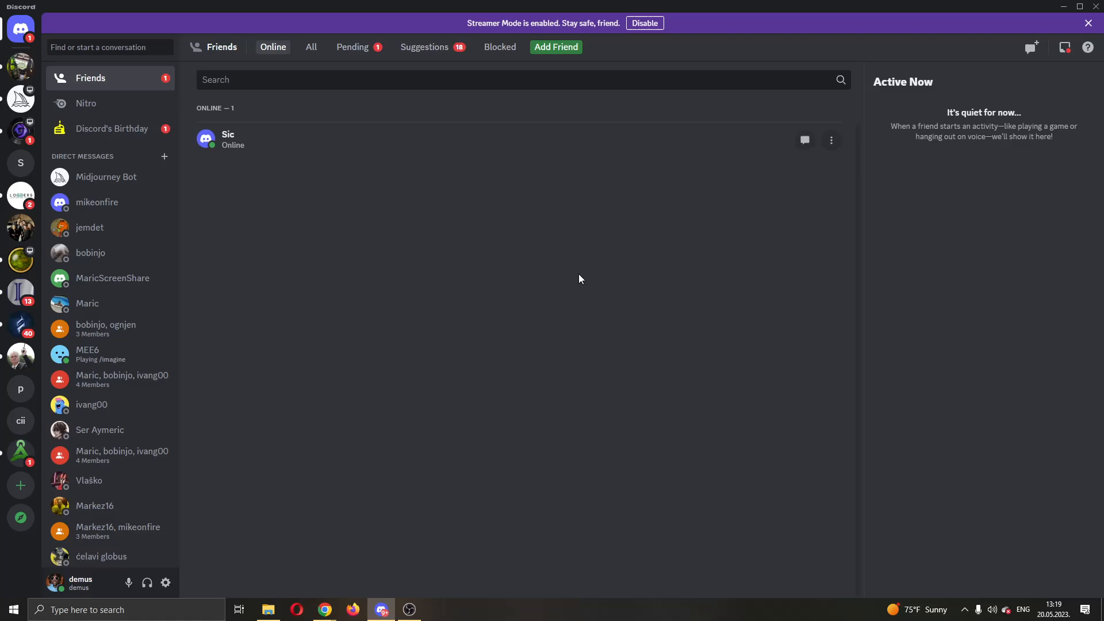
mouse_move(1019, 614)
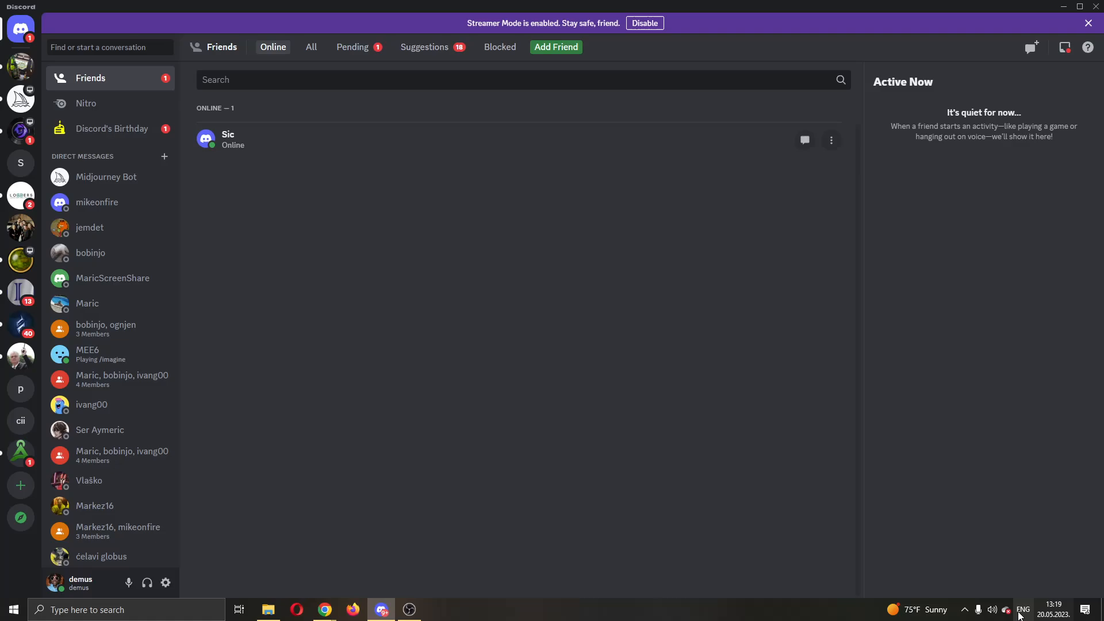
mouse_move(627, 435)
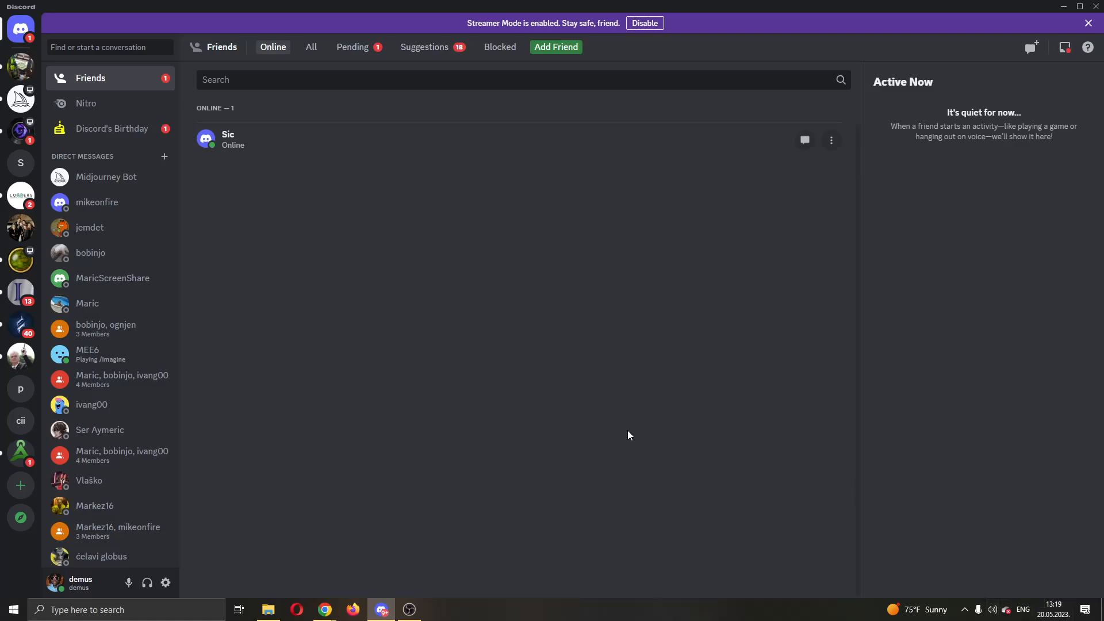